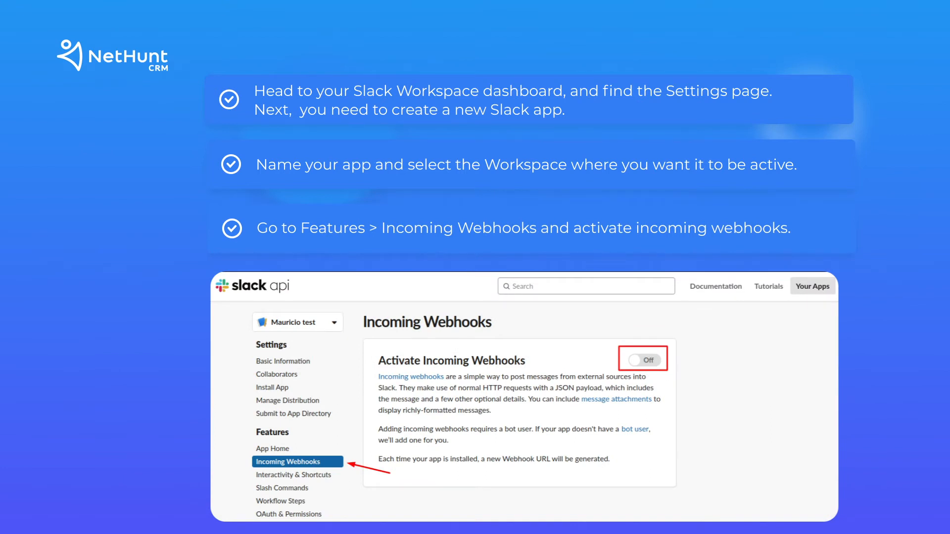
Step: Activate incoming webhooks for the Slack app and authorize a new webhook posting to #general
click(642, 359)
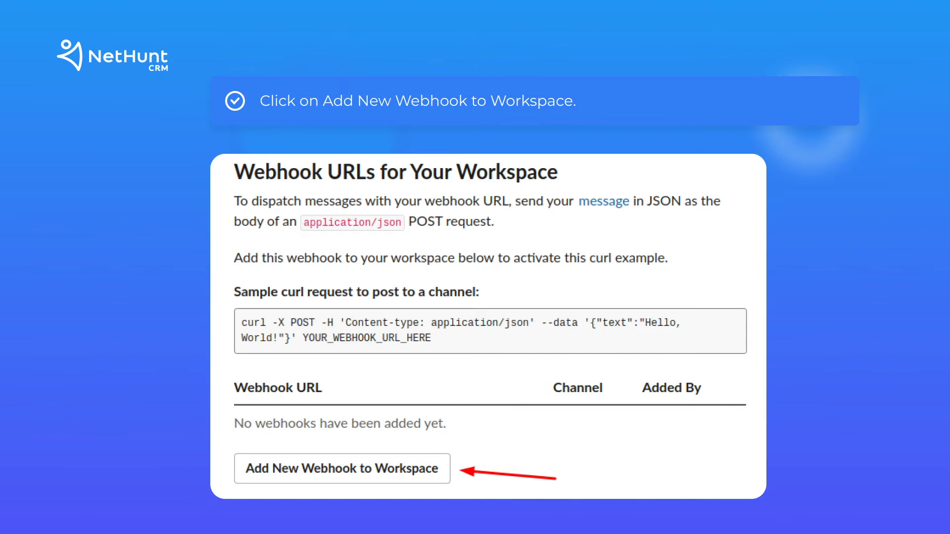
click(340, 467)
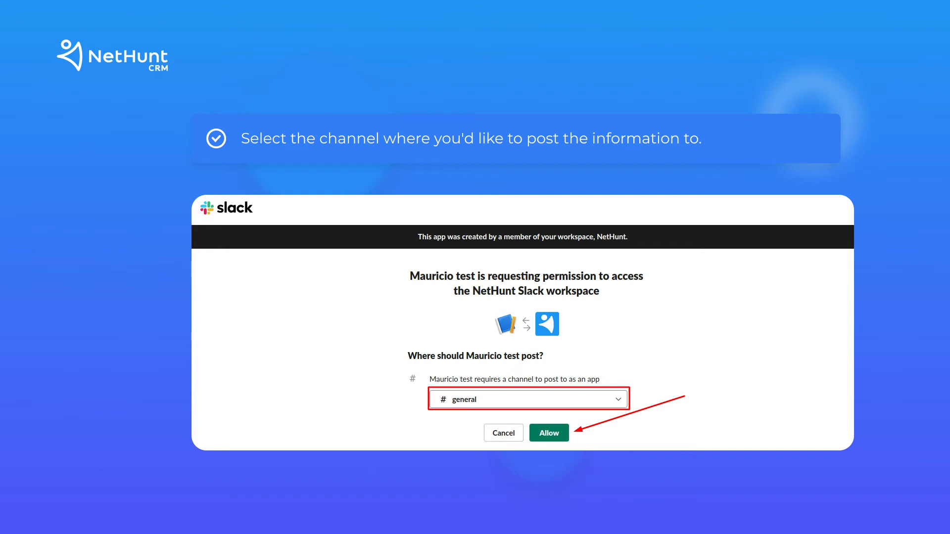
click(548, 433)
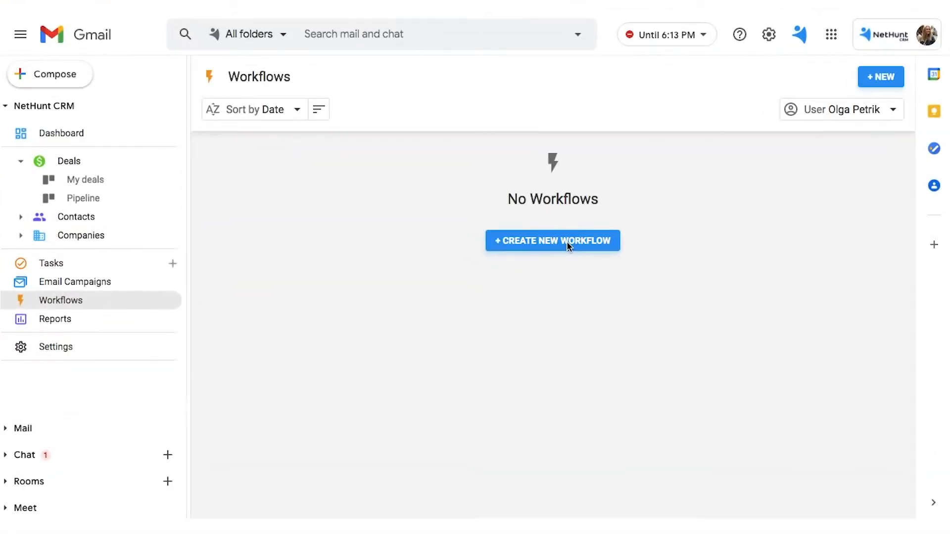
Step: Create a new workflow named 'Send message to Slack once the deal is won'
click(552, 240)
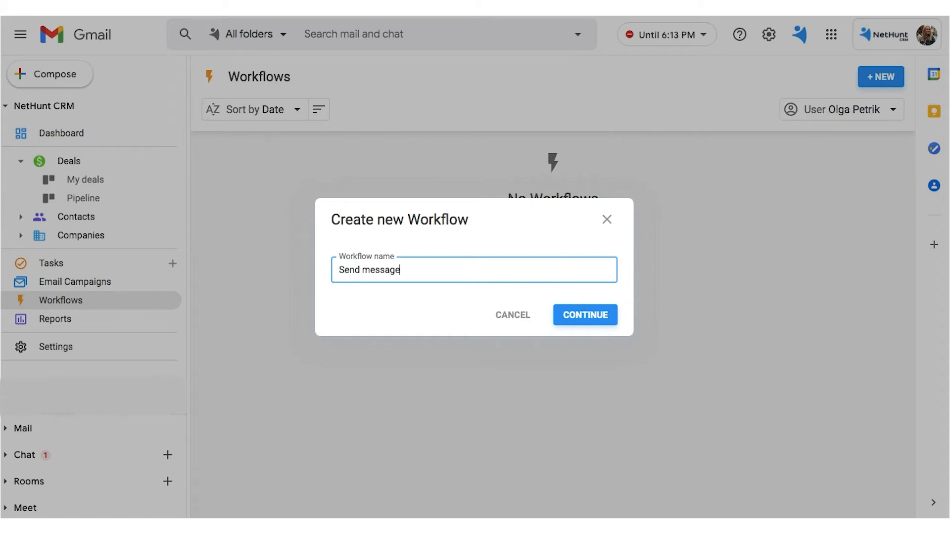
text(to Slack once the deal i)
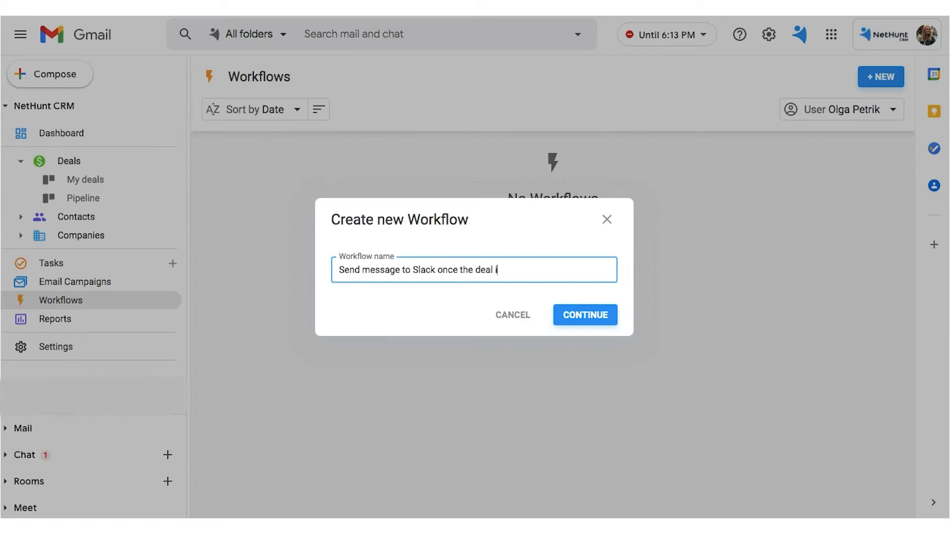
text(s won)
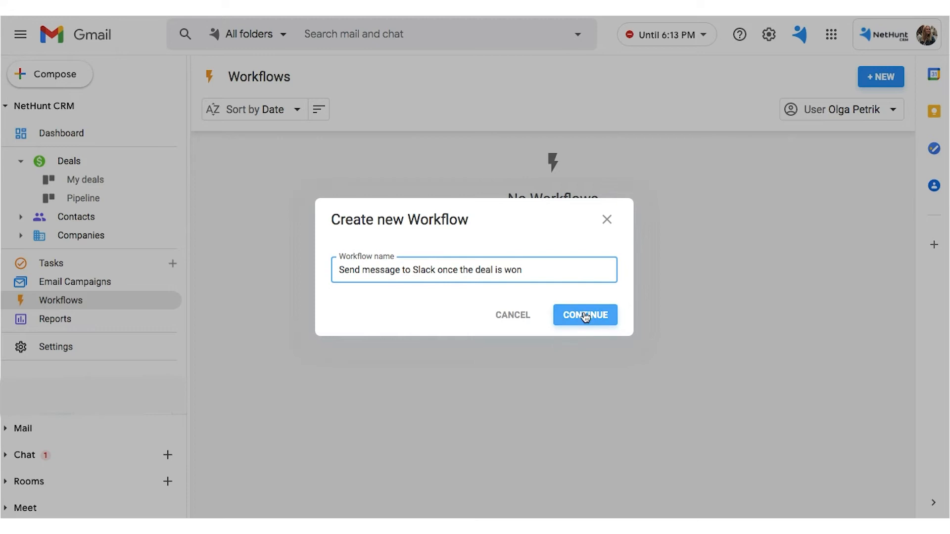
click(583, 315)
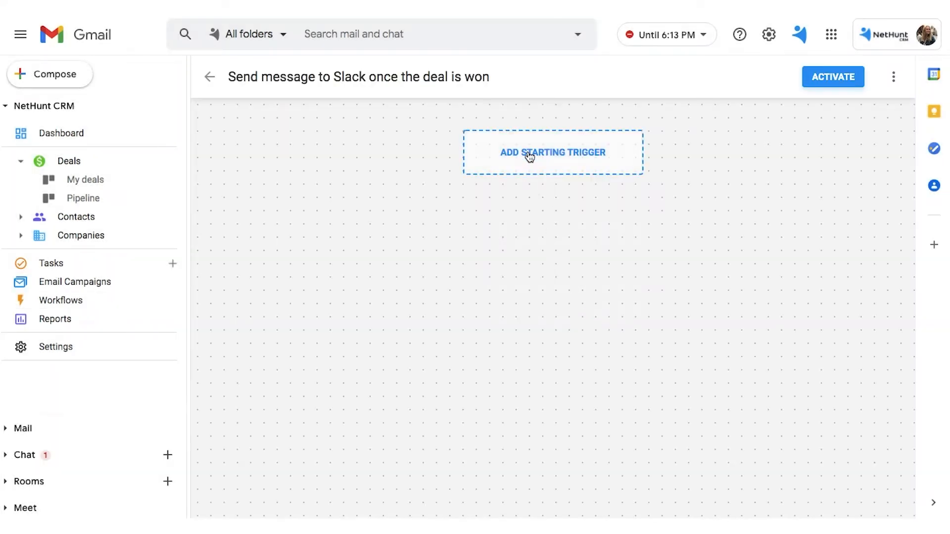
Step: Add a starting trigger for the Deals Stage field changing to Won, with Run once unchecked
click(552, 151)
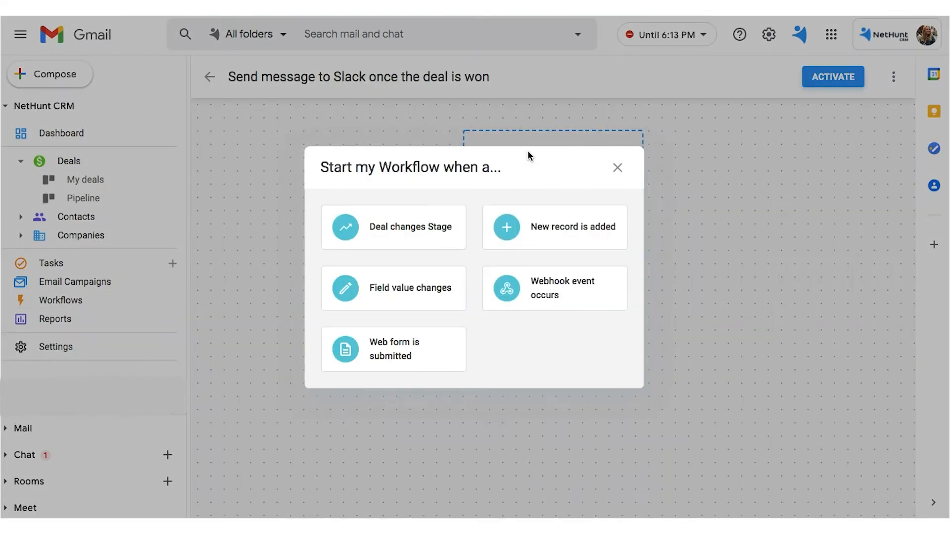
click(393, 288)
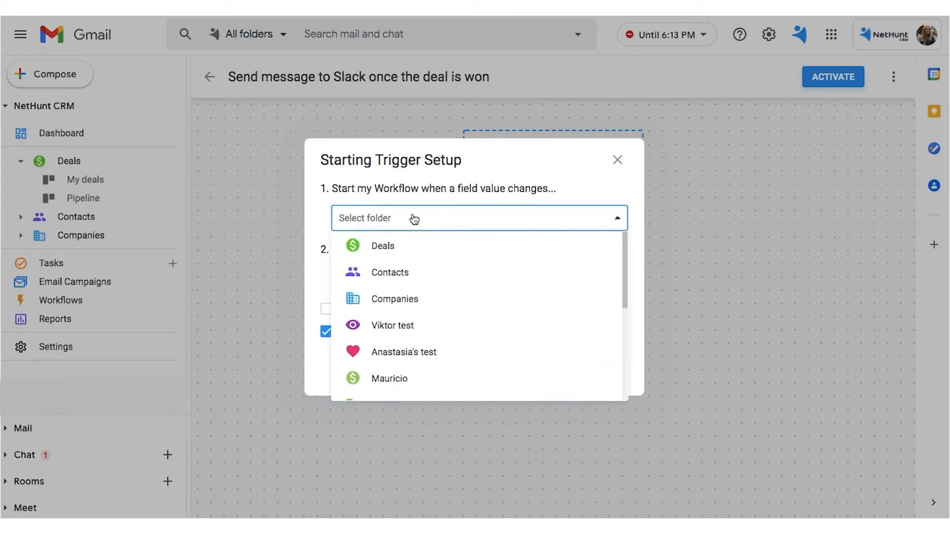
click(382, 245)
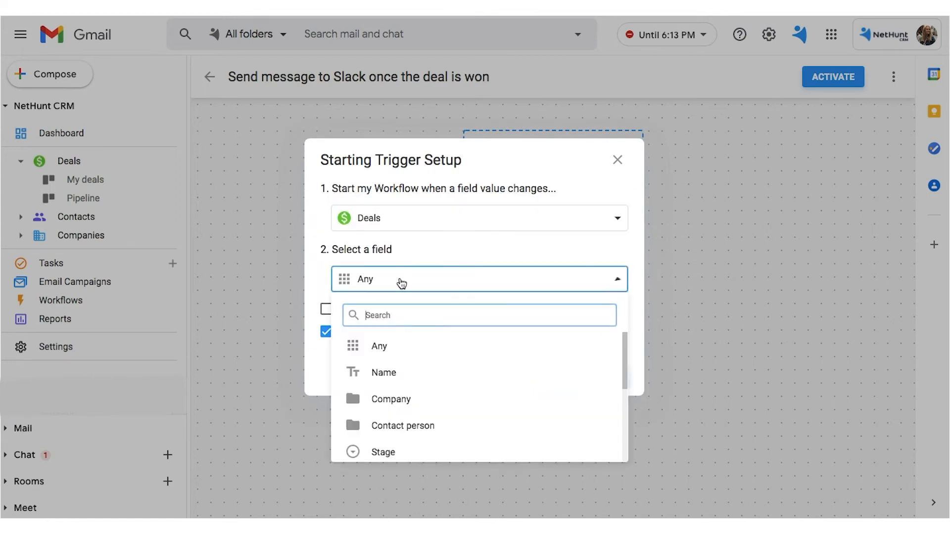
click(383, 451)
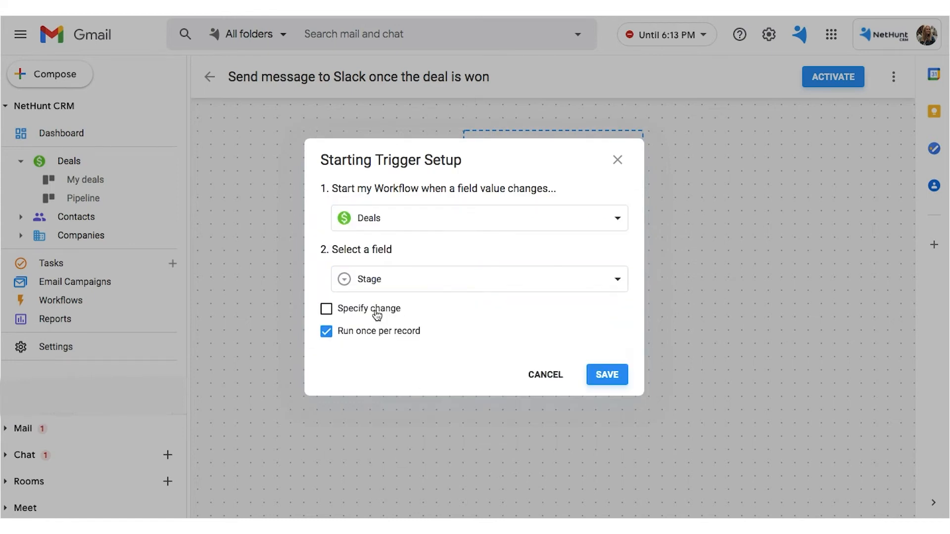
click(326, 308)
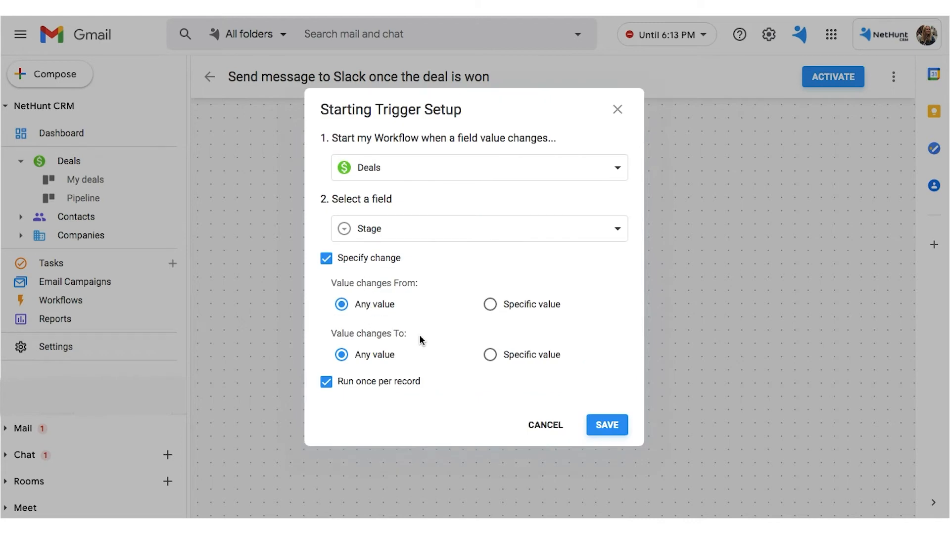
click(489, 354)
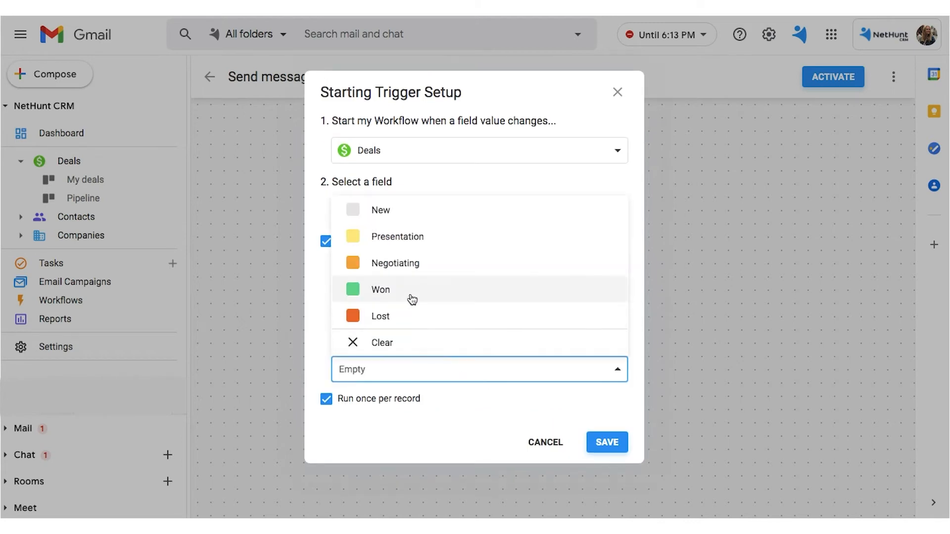
click(381, 289)
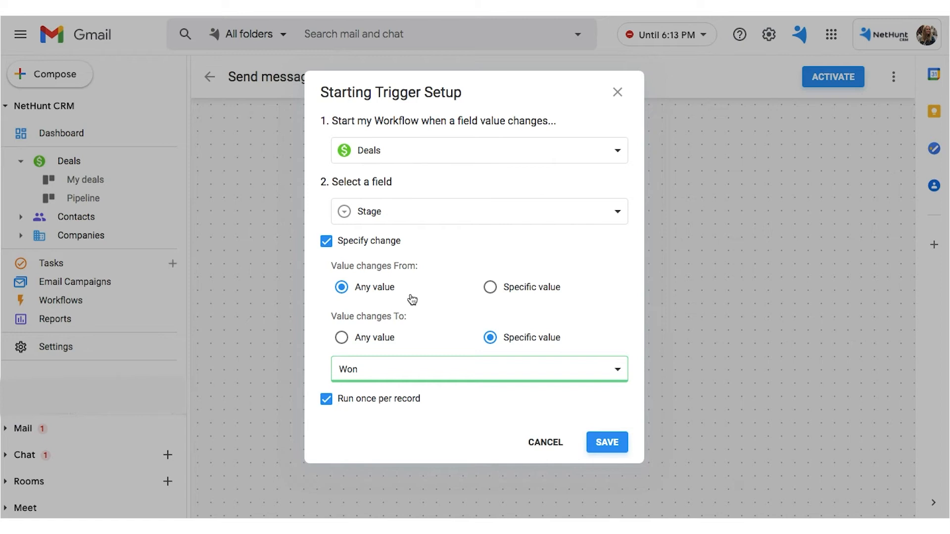
click(326, 399)
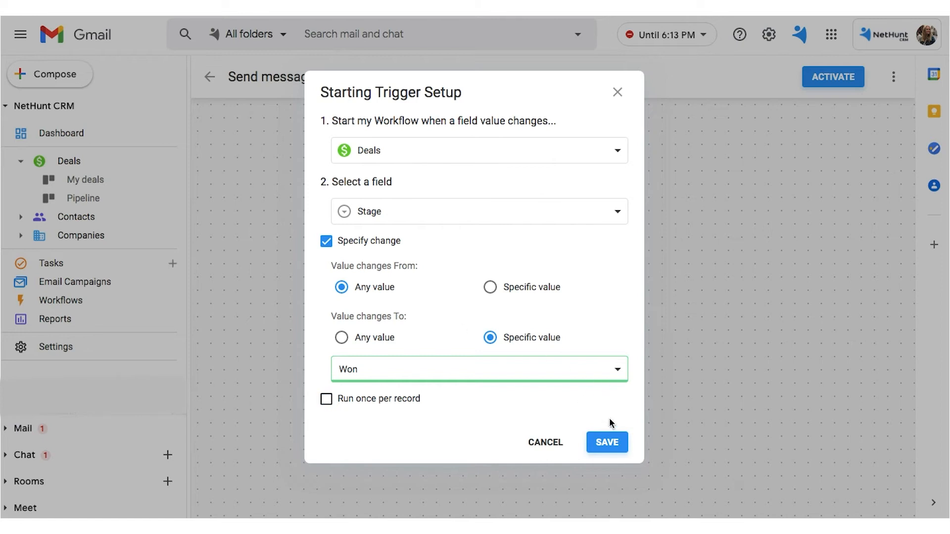
click(607, 442)
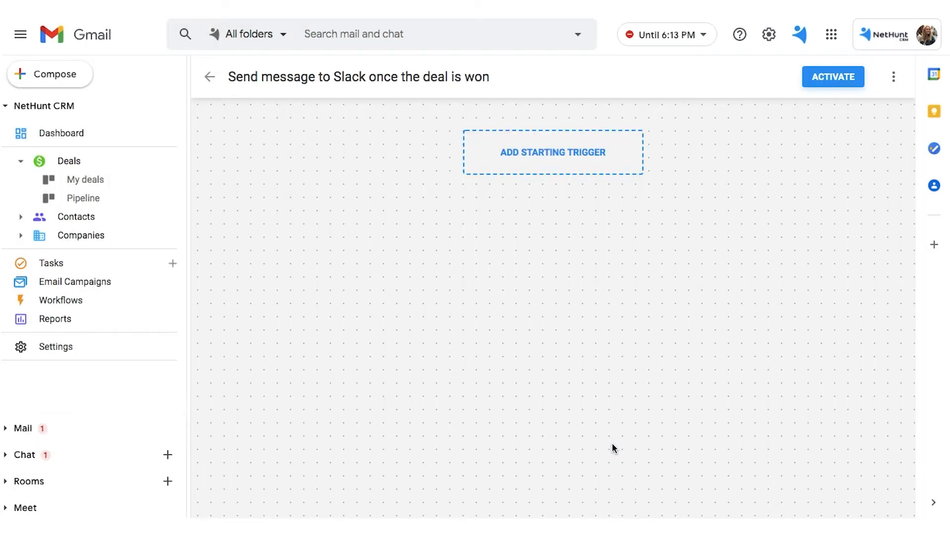
Step: Add a Slack message action using the webhook URL plus the Name, Manager and Deal amount macros
click(552, 151)
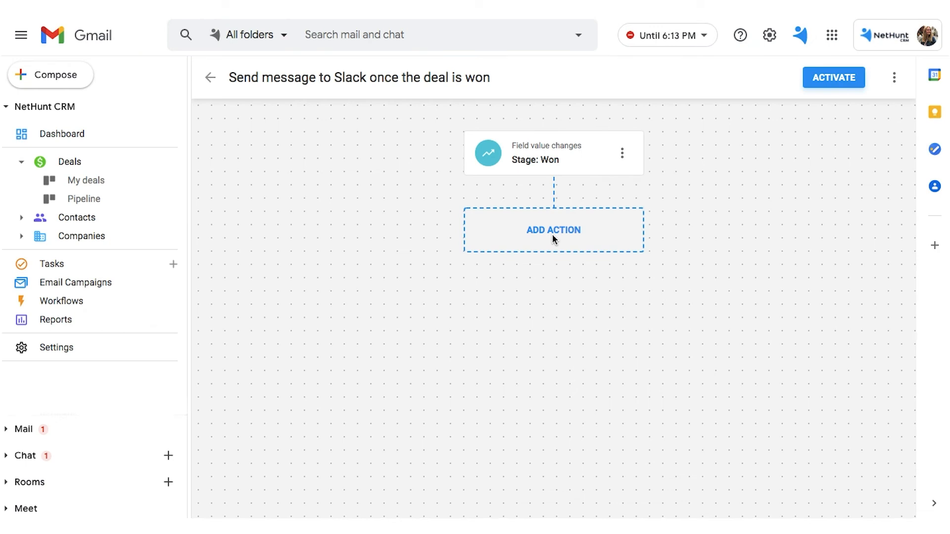
click(552, 230)
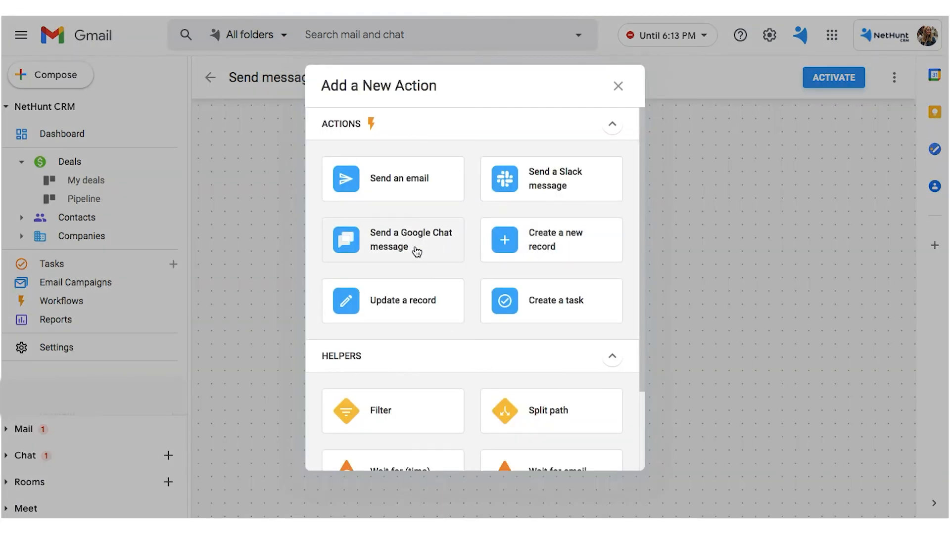
click(550, 178)
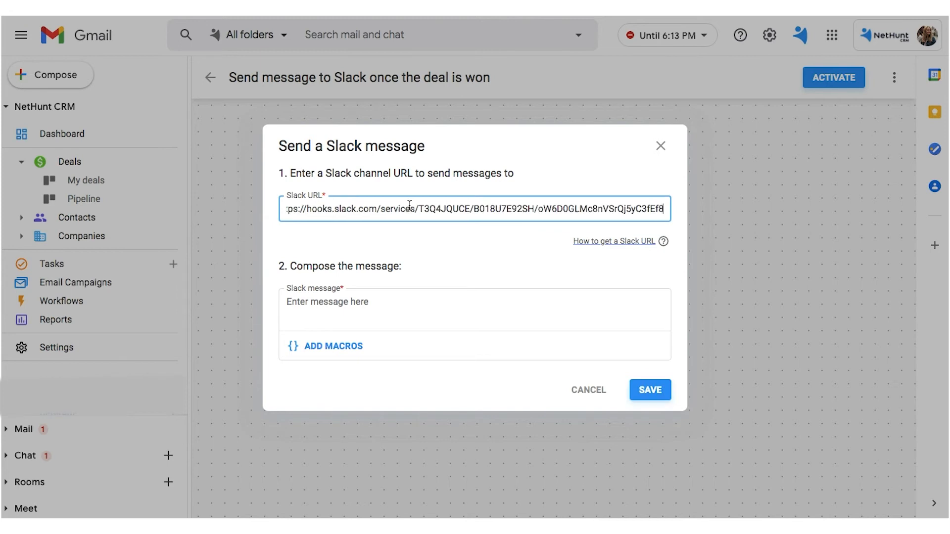
text(T)
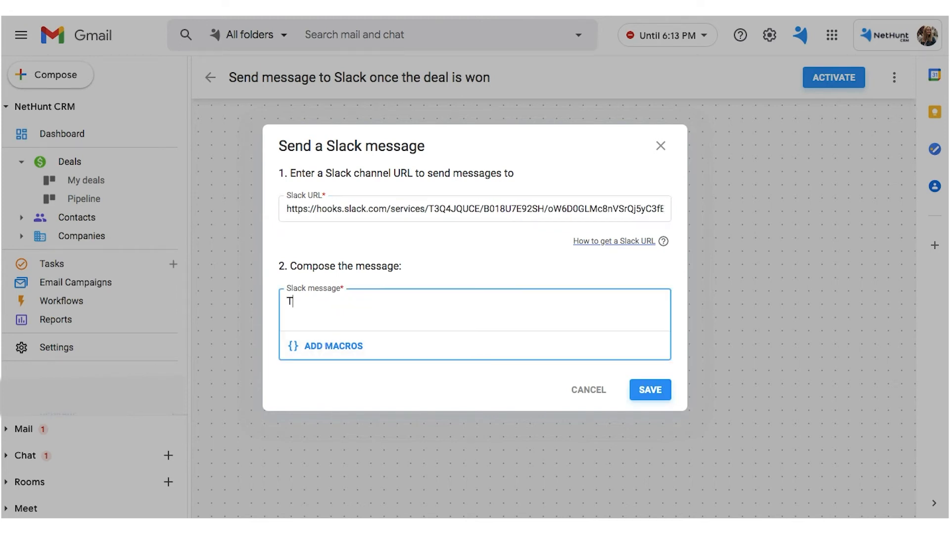
click(334, 346)
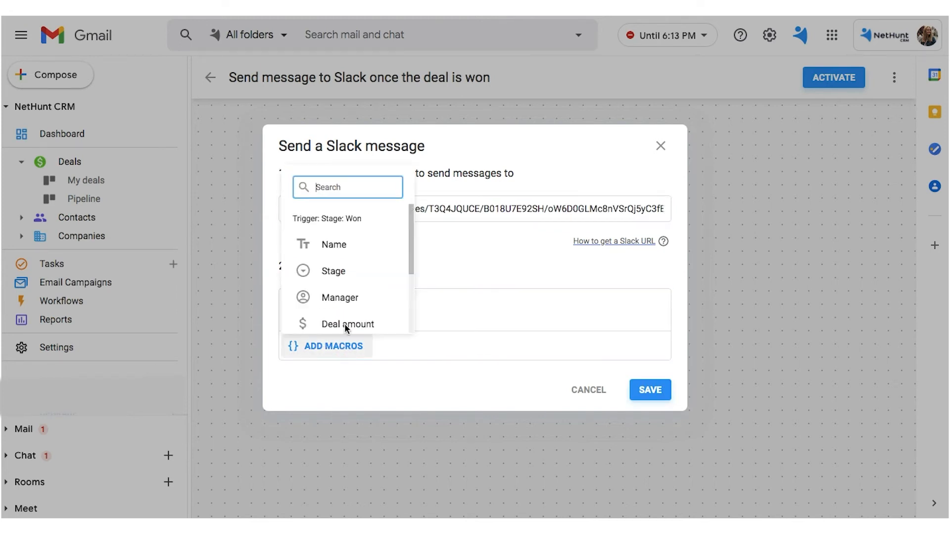
click(333, 244)
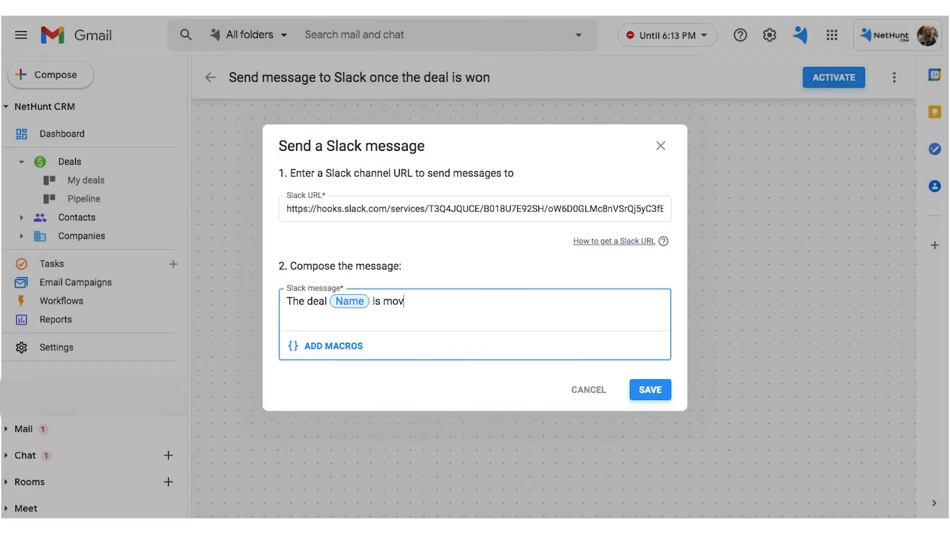
click(333, 345)
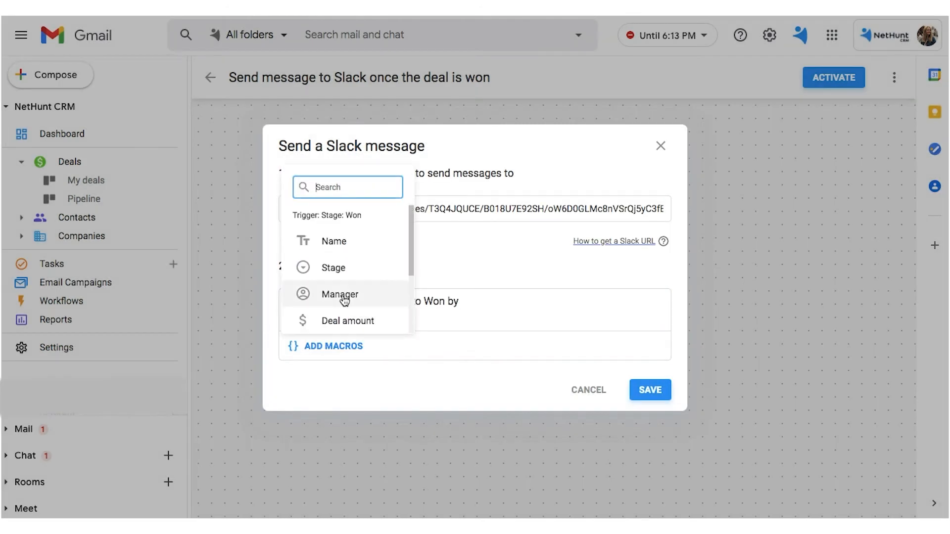
click(339, 294)
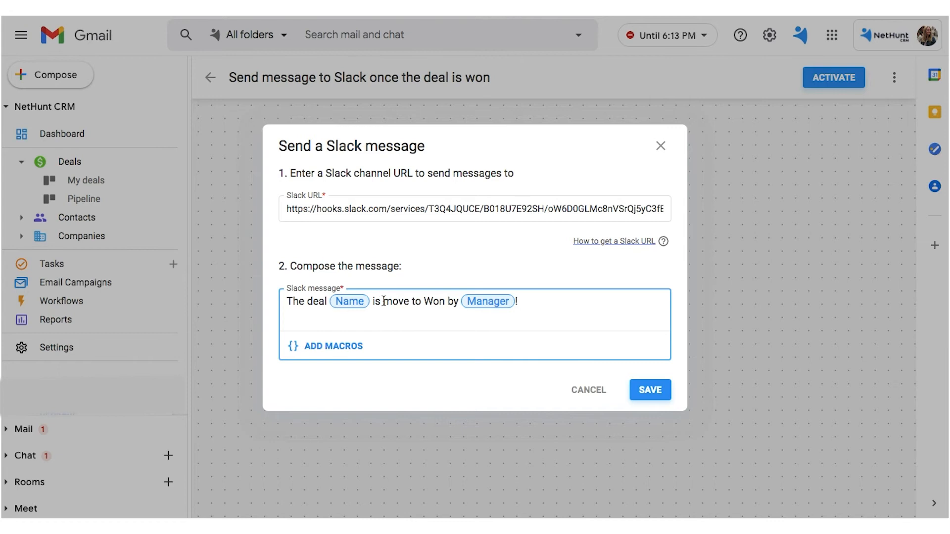
click(335, 346)
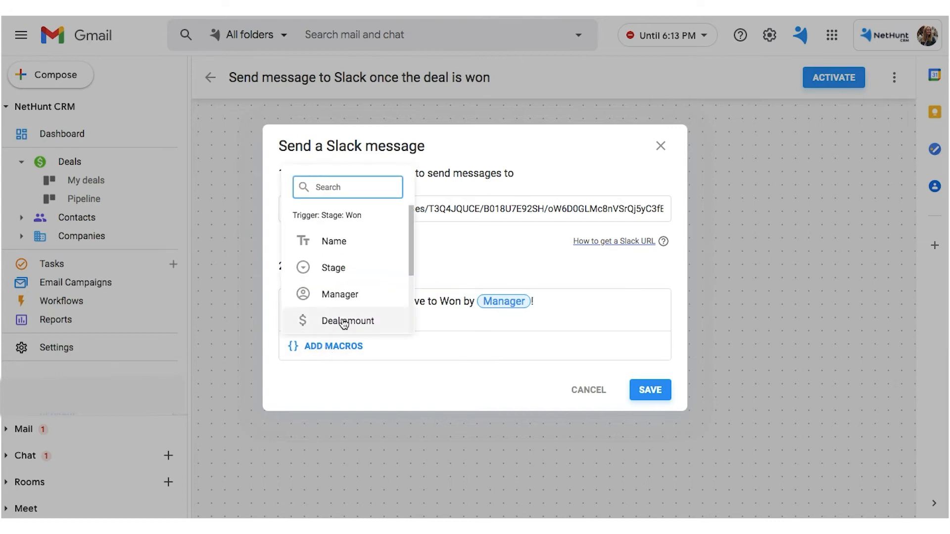
click(347, 320)
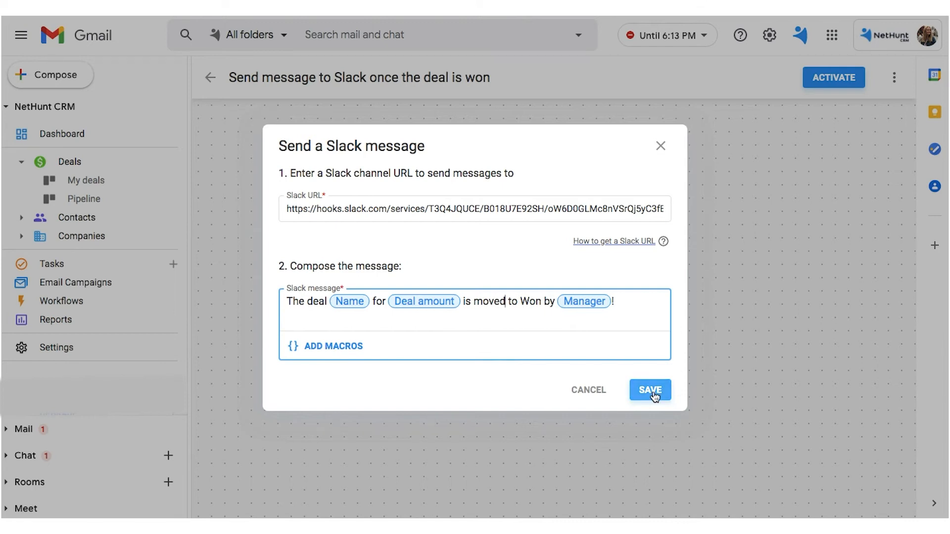
click(650, 390)
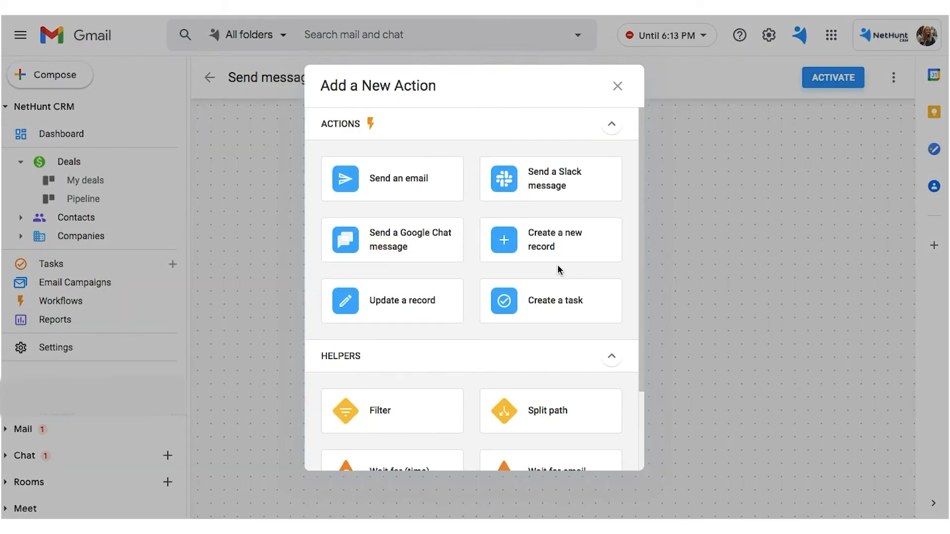
Step: Dismiss the action chooser, activate the Slack workflow, and return to the Workflows list
click(617, 86)
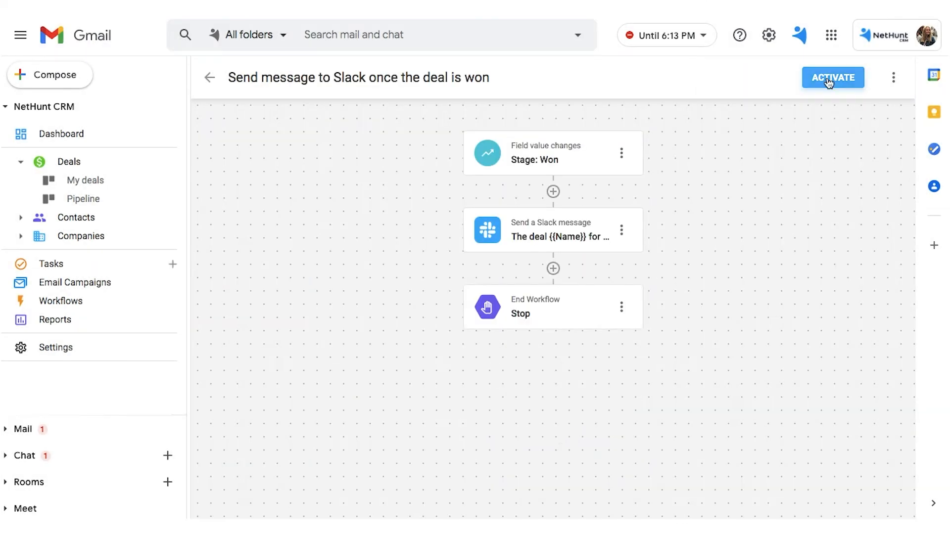
click(832, 77)
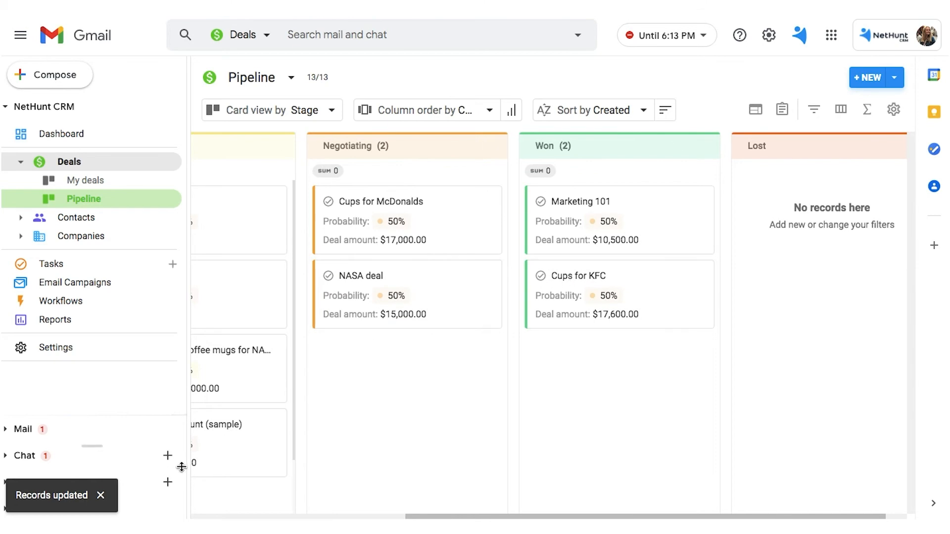
click(20, 224)
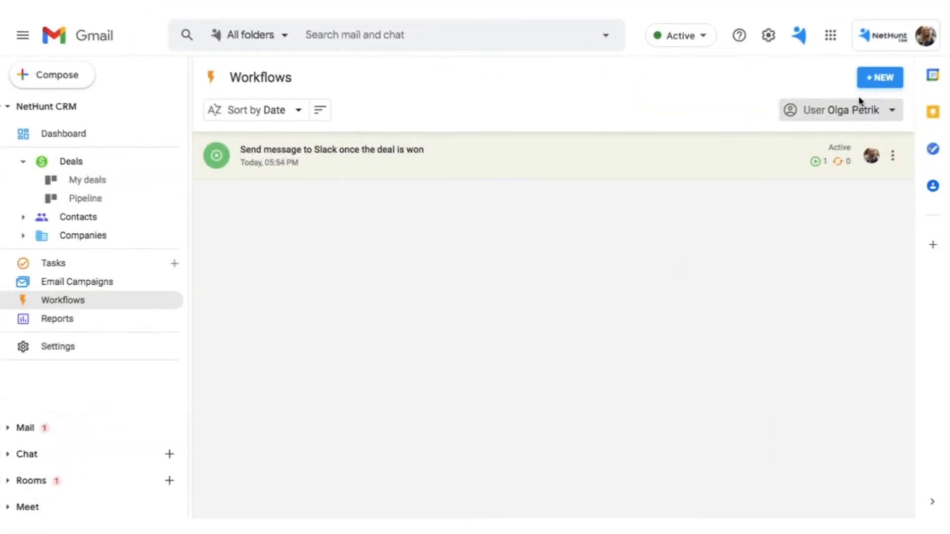
Step: Name the new workflow 'Send email notification upon deal stage change' and continue
click(880, 77)
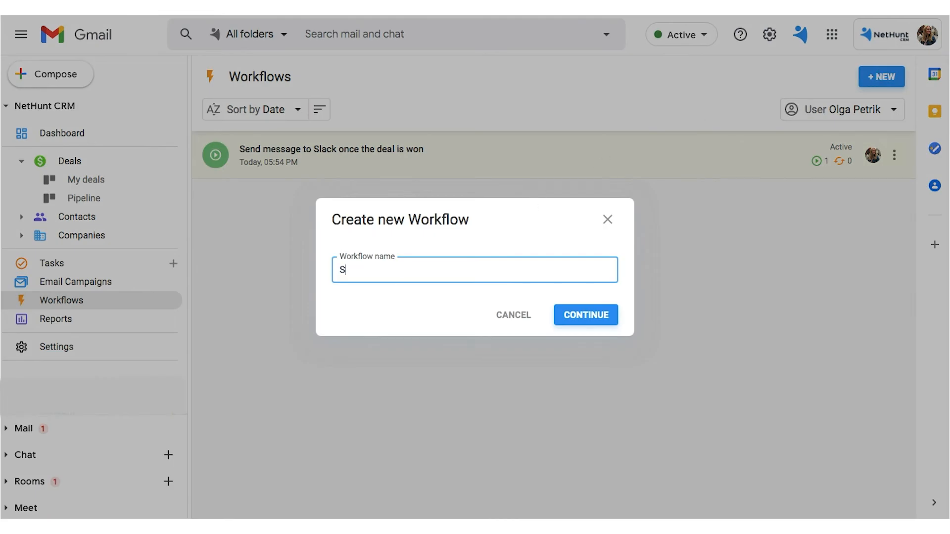
text(end email notifica)
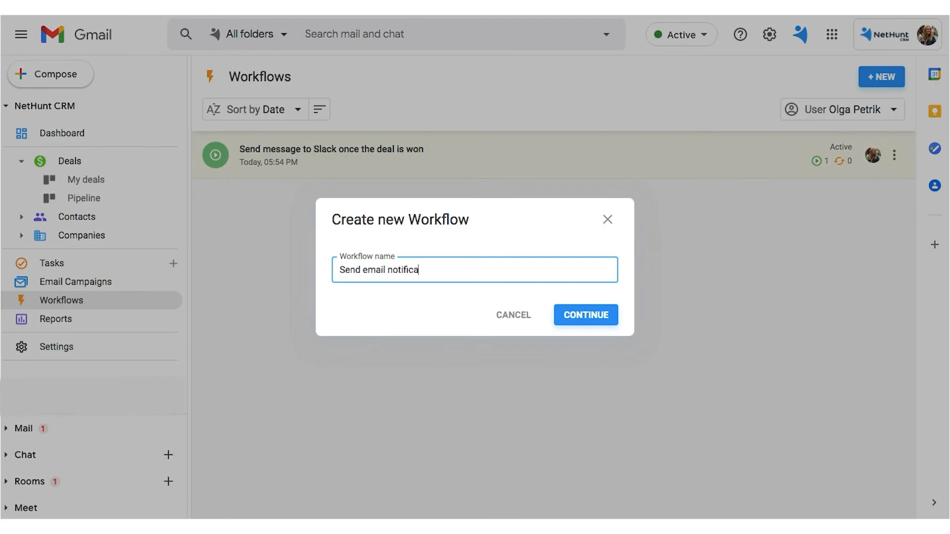
text(tion upon deal sta)
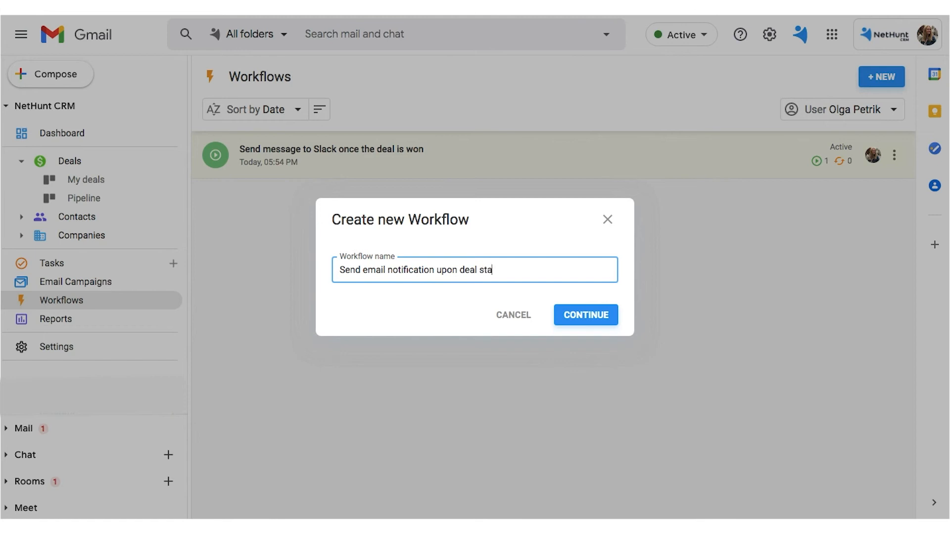
text(ge change)
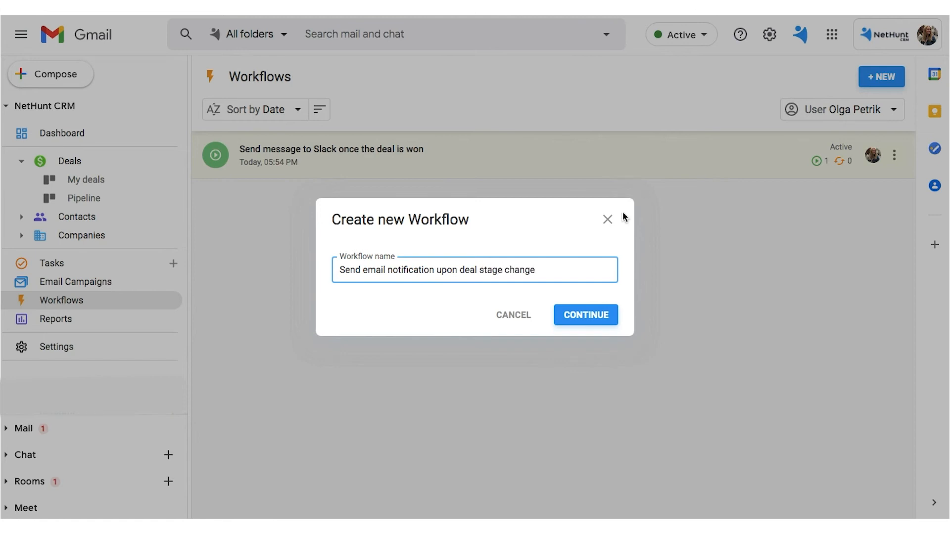
click(585, 314)
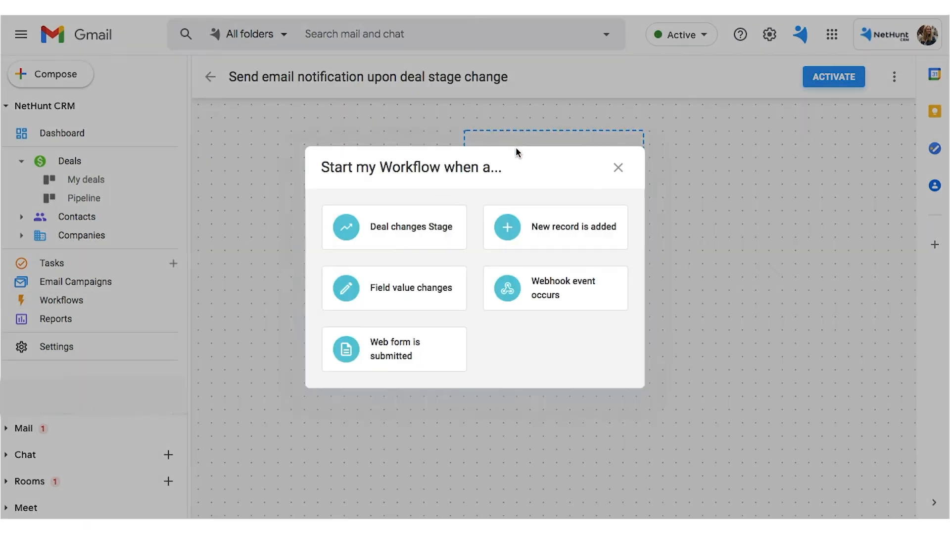
Step: Trigger on the Deals Stage field changing from Presentation to Negotiating, and save
click(394, 288)
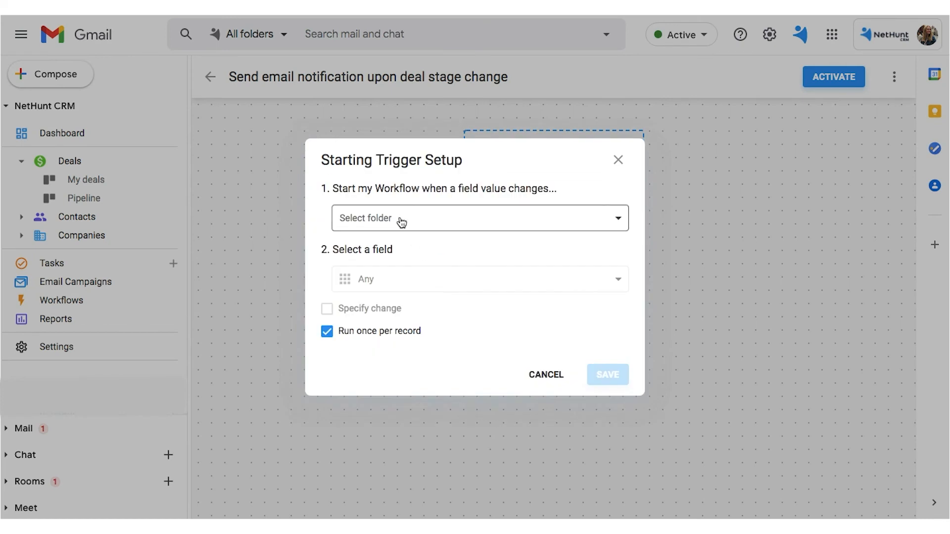
click(478, 279)
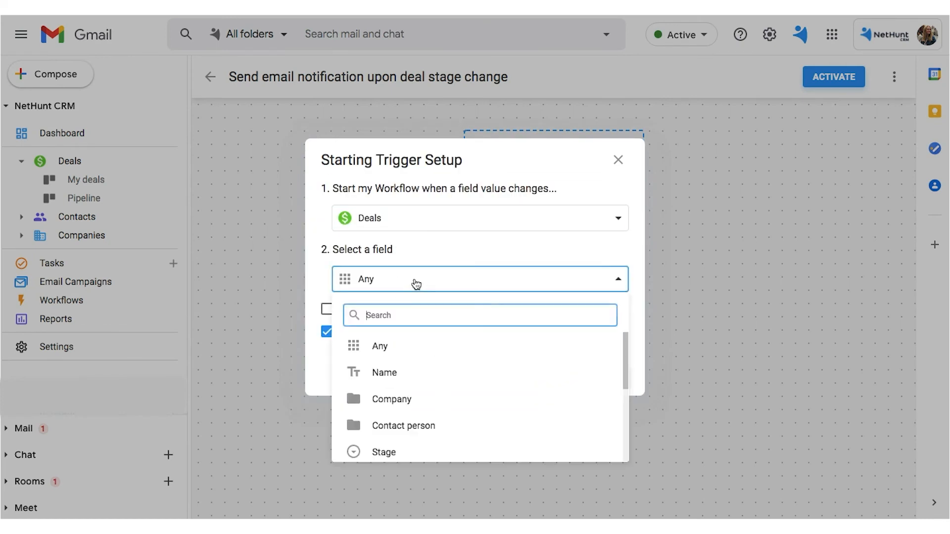
click(383, 451)
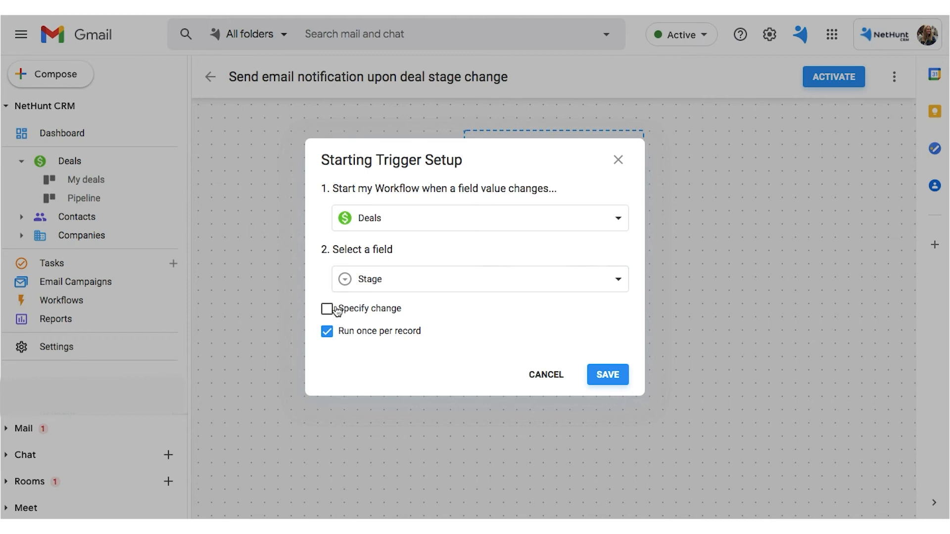
click(326, 308)
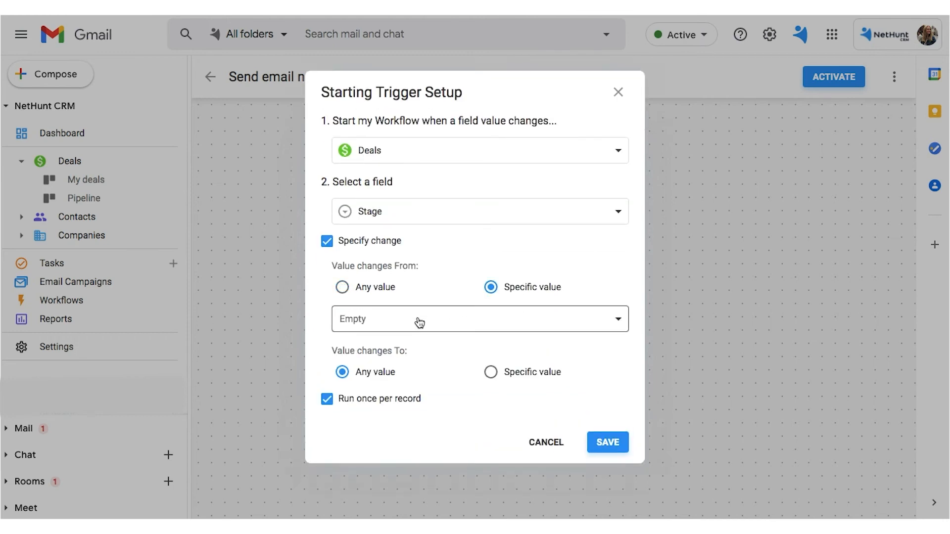
click(478, 319)
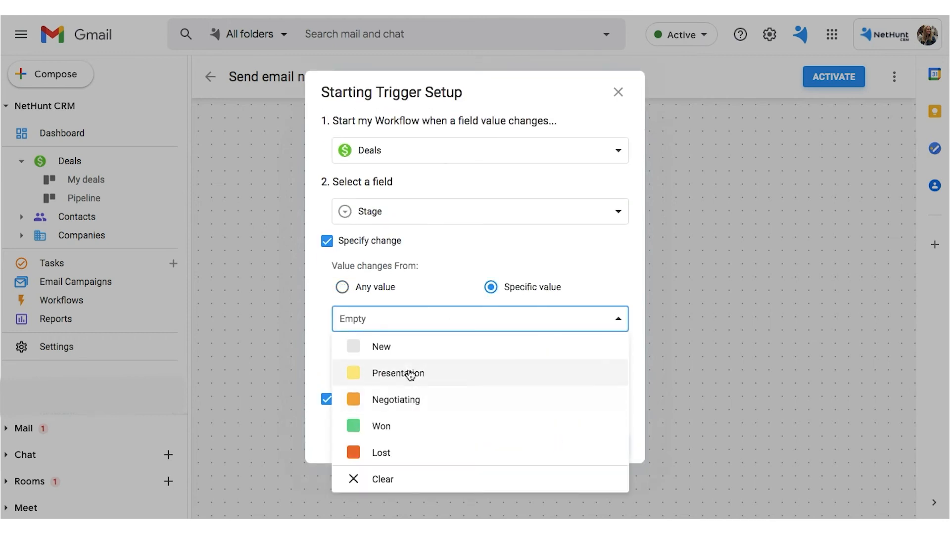
click(398, 372)
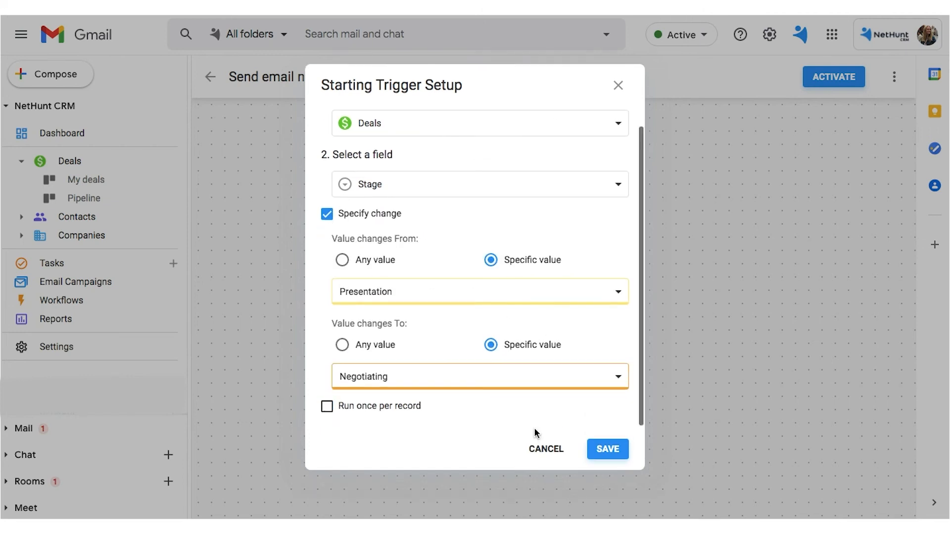
click(607, 449)
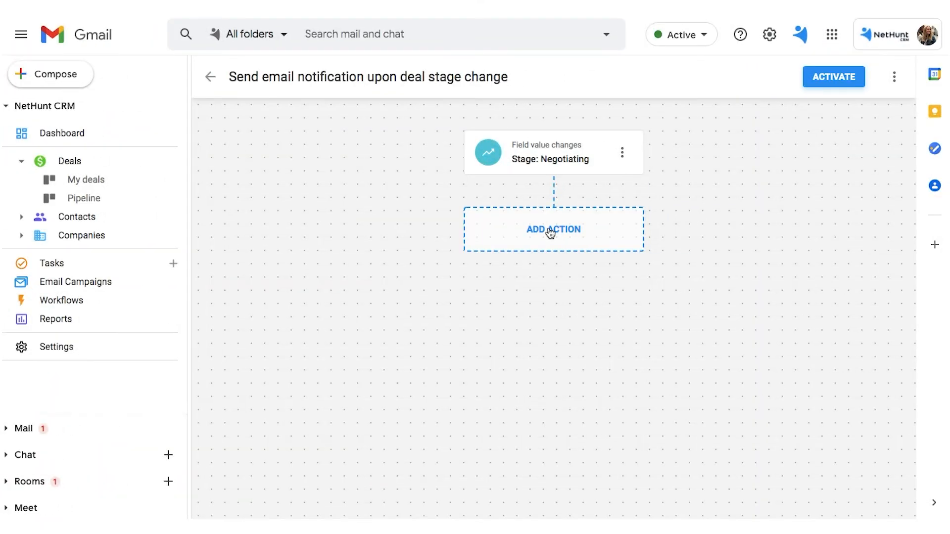
Step: Add a Send email action with the subject 'Deal stage change'
click(552, 229)
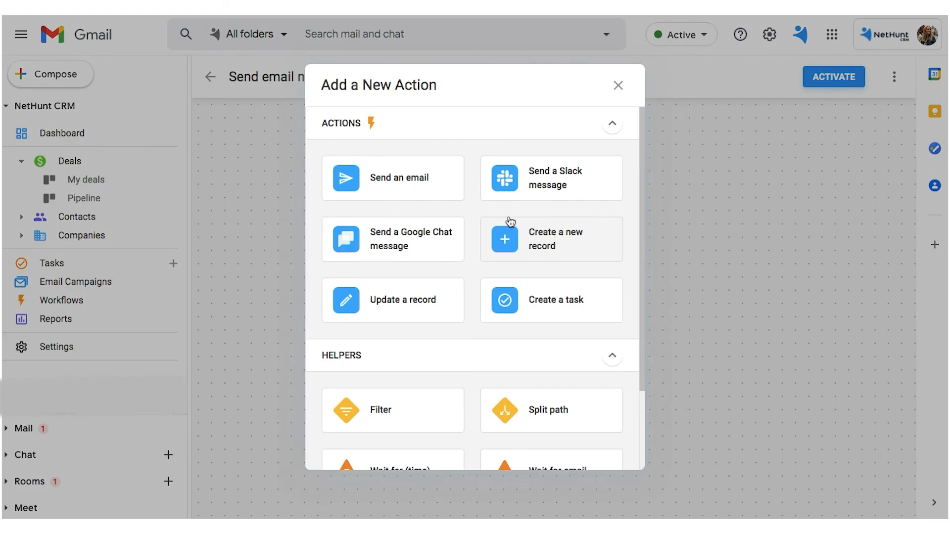
click(392, 178)
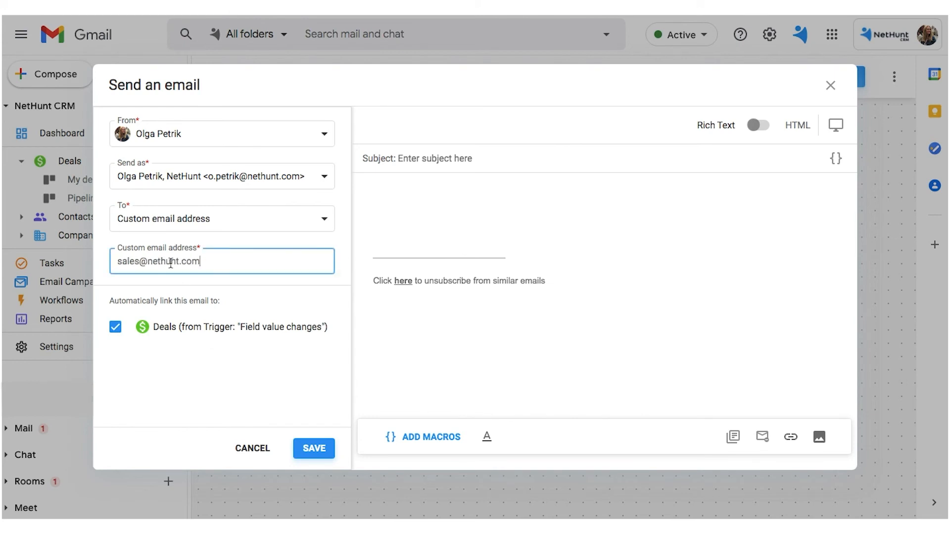
mouse_move(457, 165)
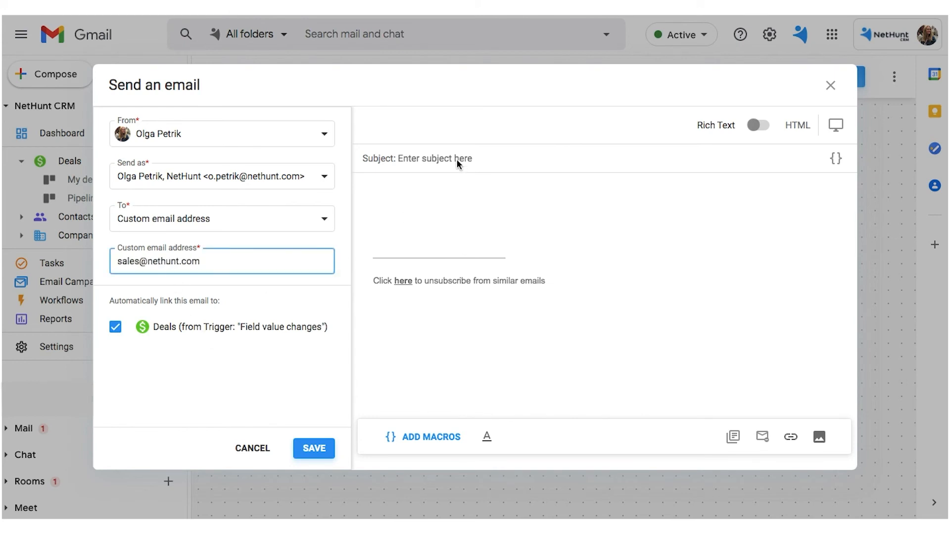
text(Deal stage)
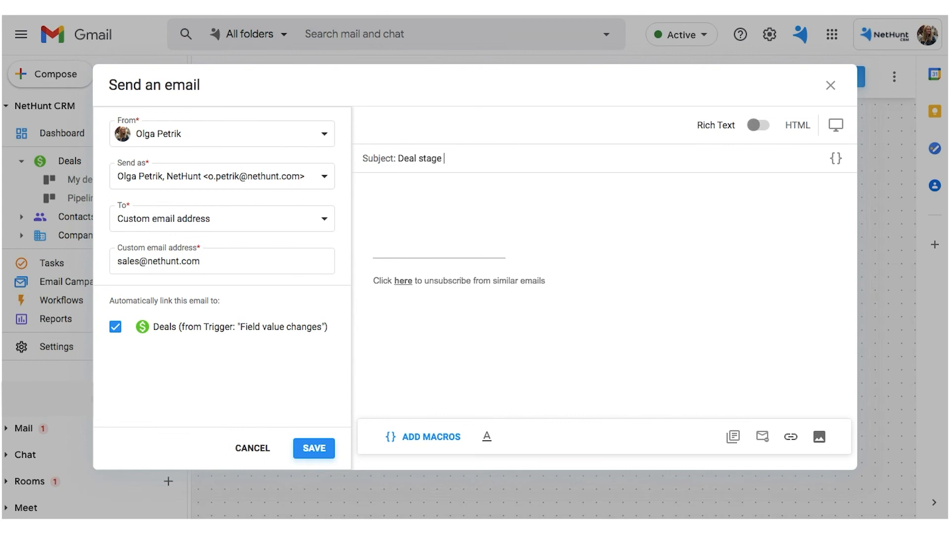
text(change)
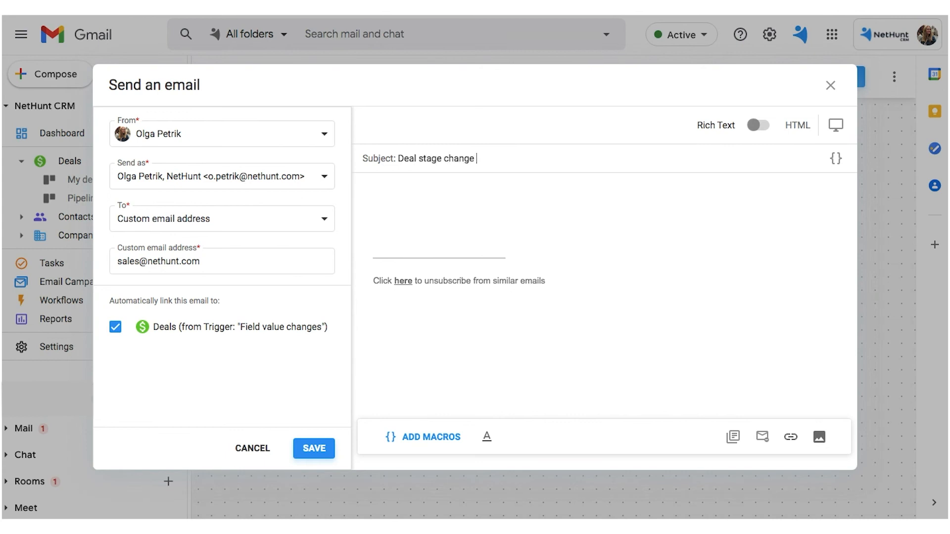
Step: Write the body 'The deal [Name] has just been moved to Negotiating', then end and activate the workflow
text(Th)
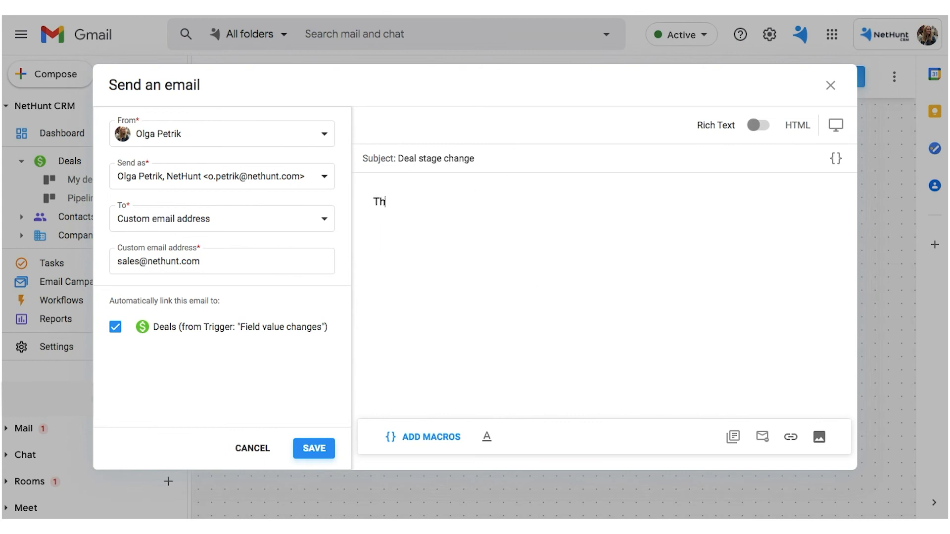
text(e deal)
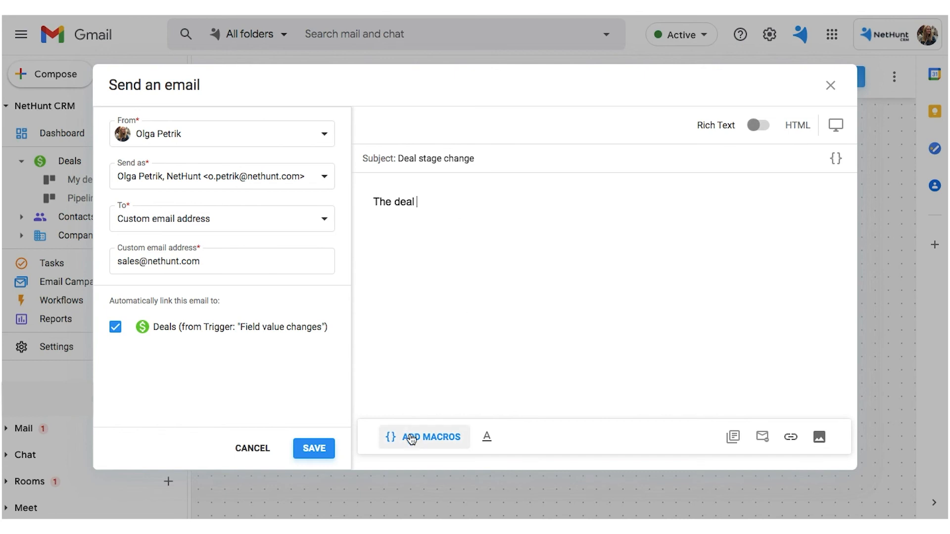
click(424, 436)
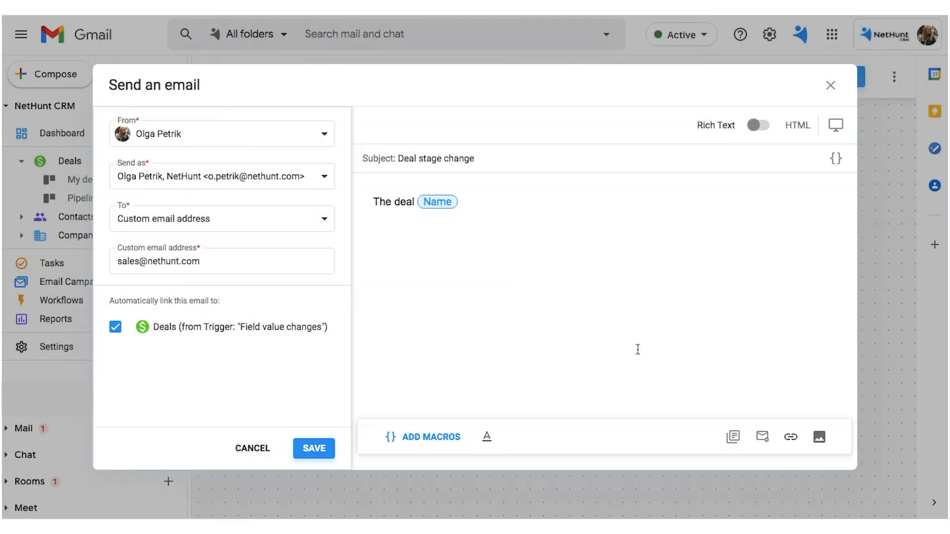
text(has just been m)
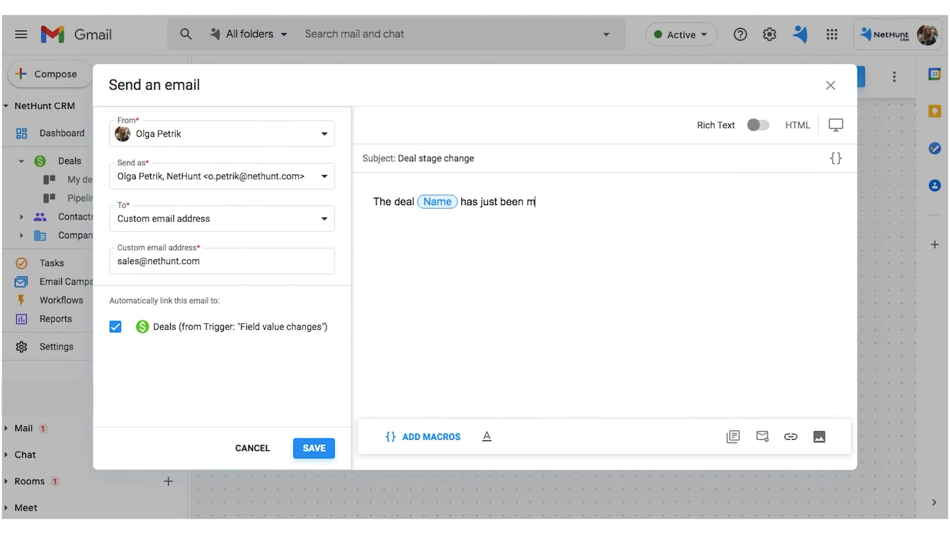
text(ove to Negotiating stage.)
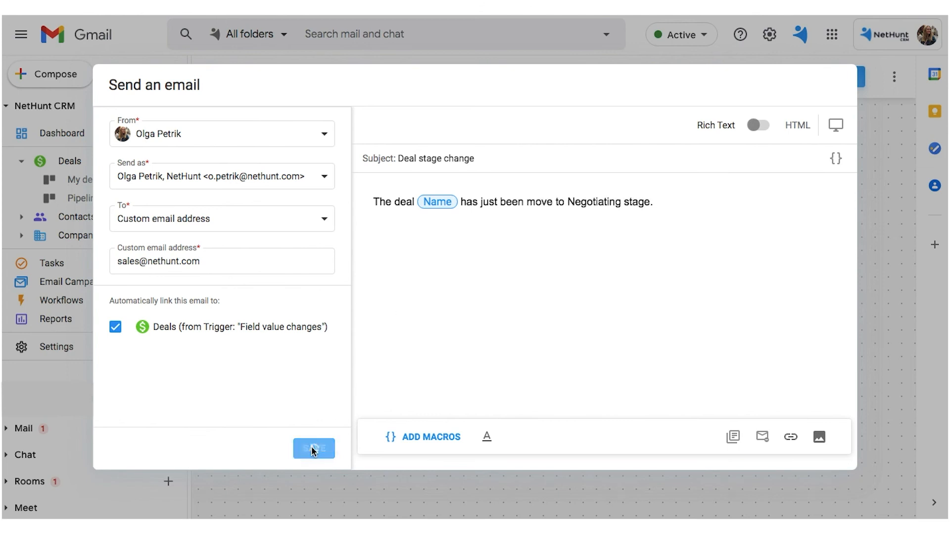
click(314, 448)
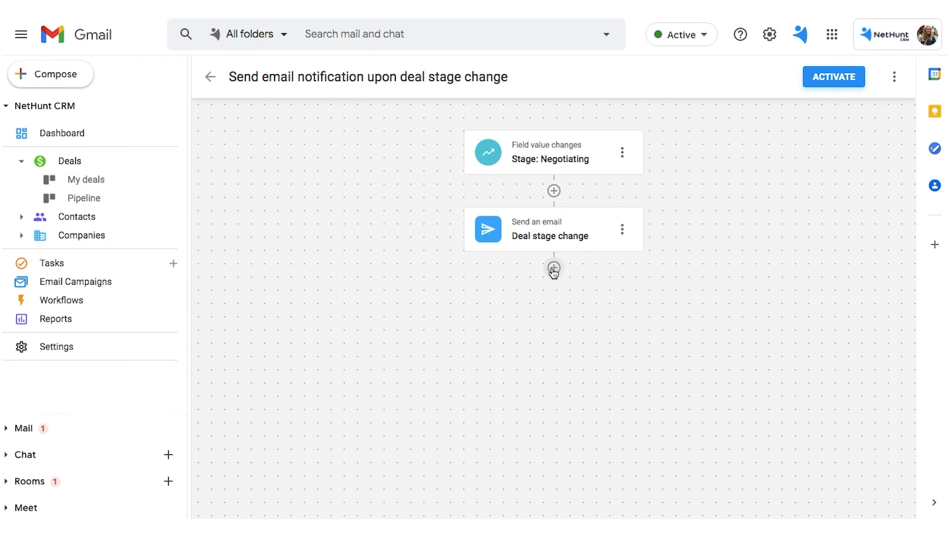
click(552, 268)
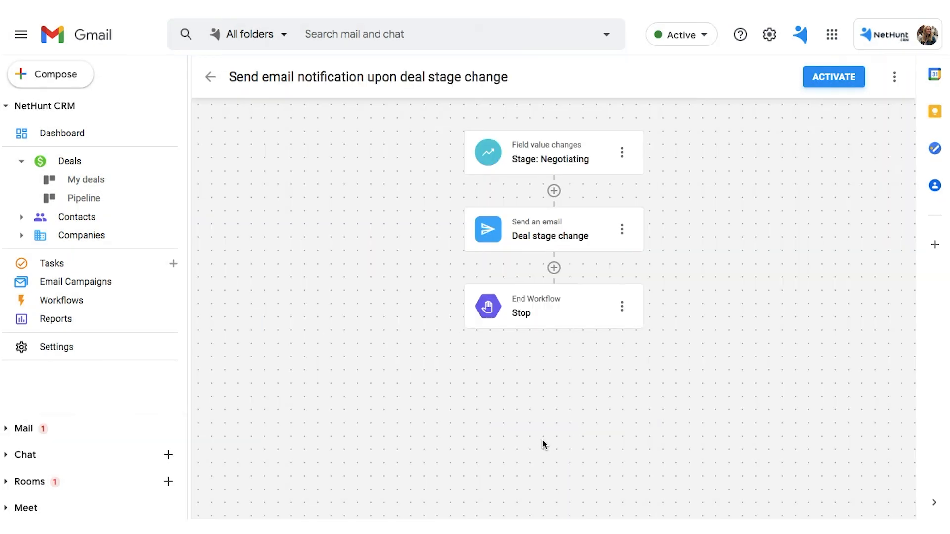
click(833, 76)
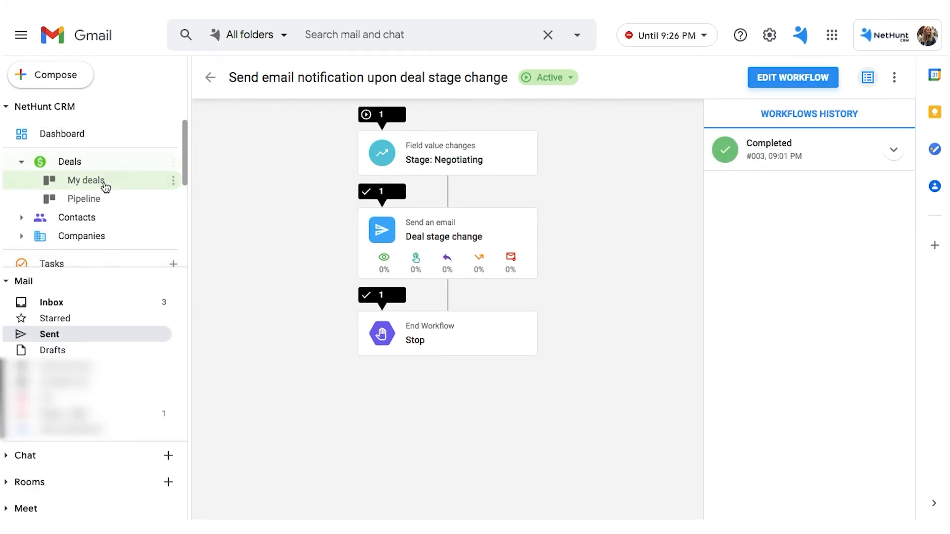
Step: Open the Deals pipeline board
click(84, 199)
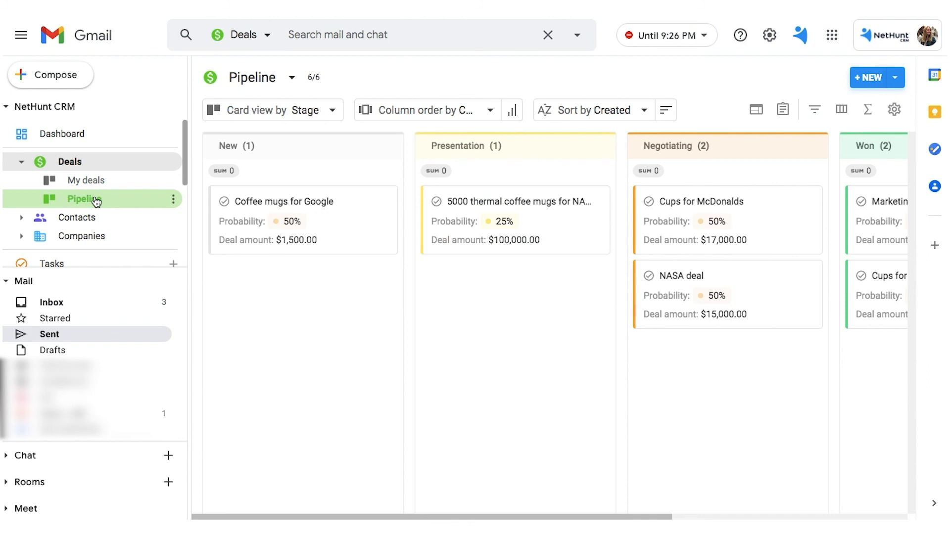
mouse_move(480, 231)
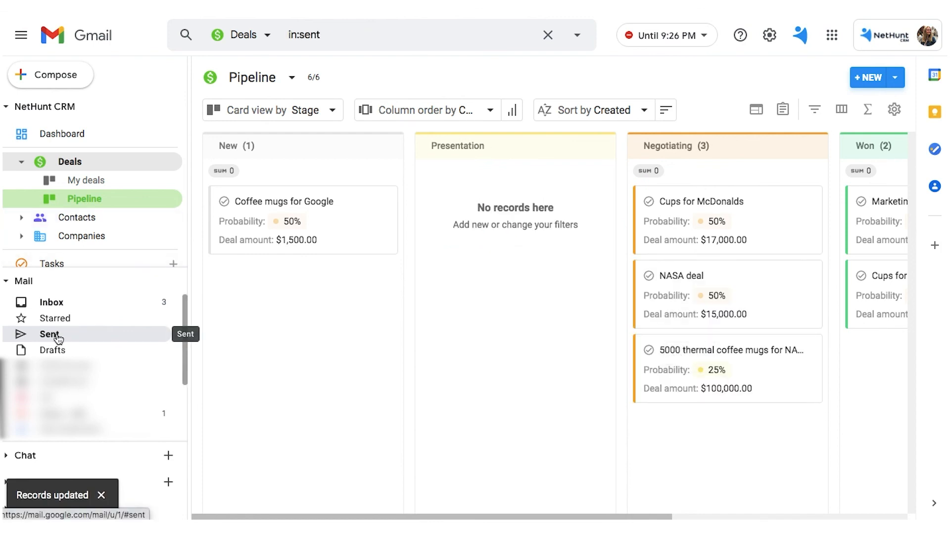
Step: Open the 'To: sales' Deal stage change email from Gmail's Sent folder
click(49, 335)
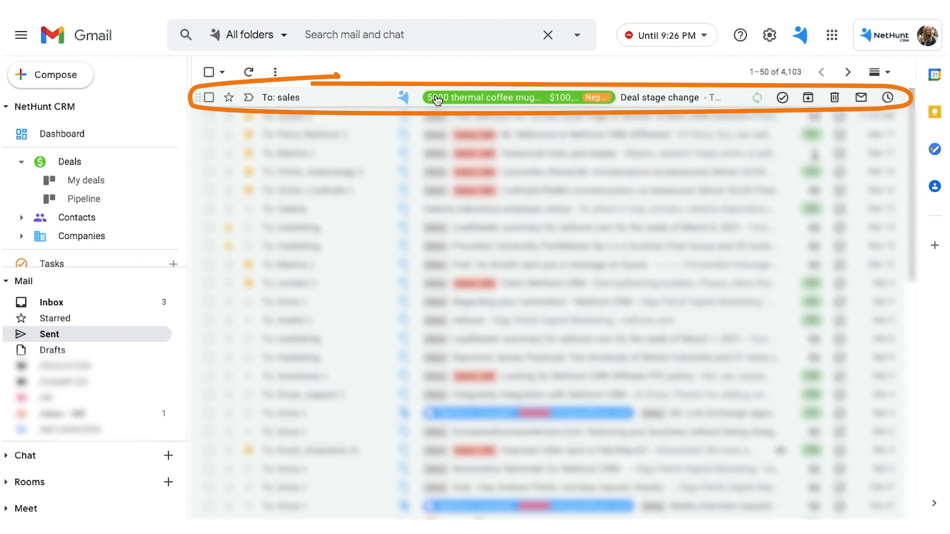
mouse_move(351, 102)
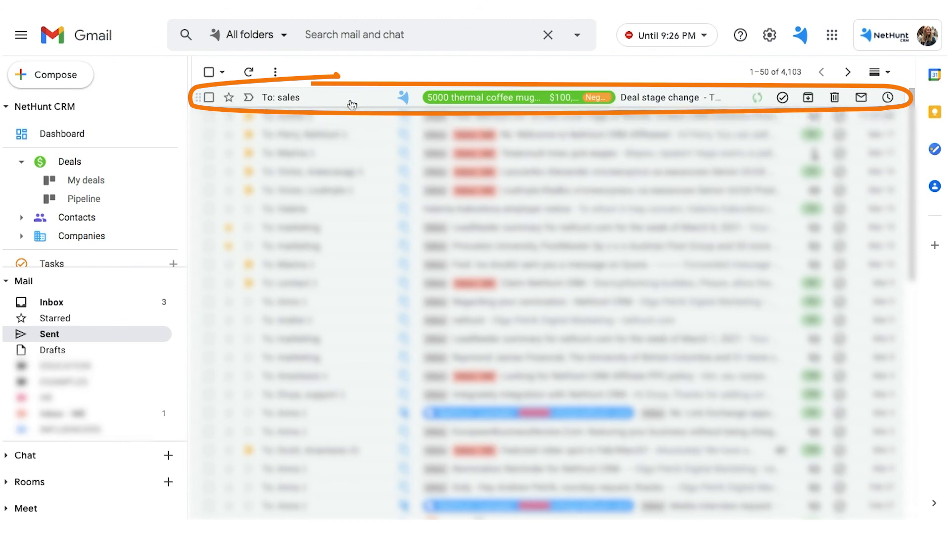
click(659, 97)
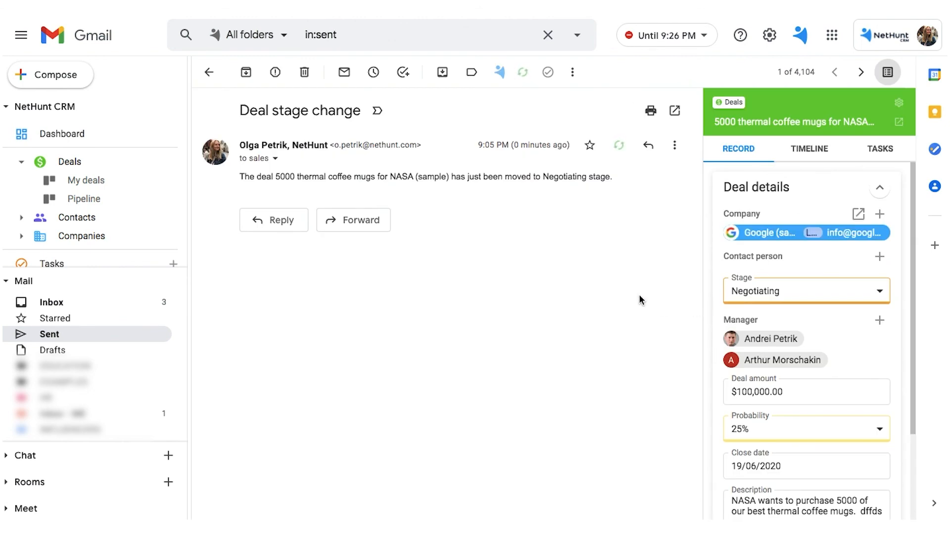